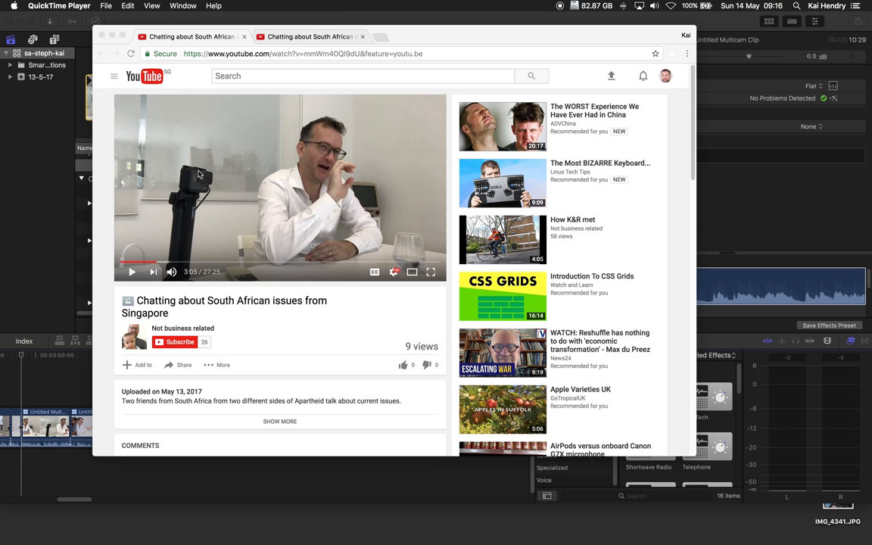
mouse_move(194, 230)
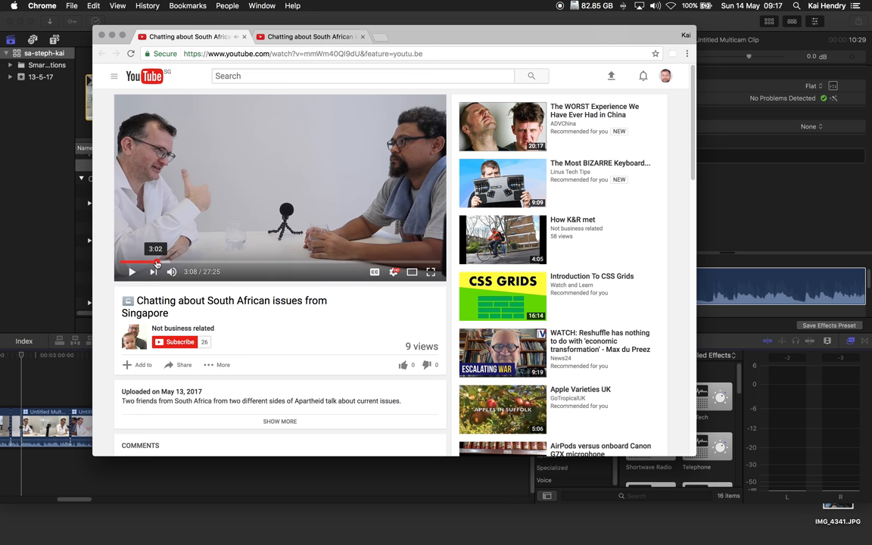
- Replay the South African issues video from about 3:02 to hear the glitch, then pause near 3:08
left_click(154, 263)
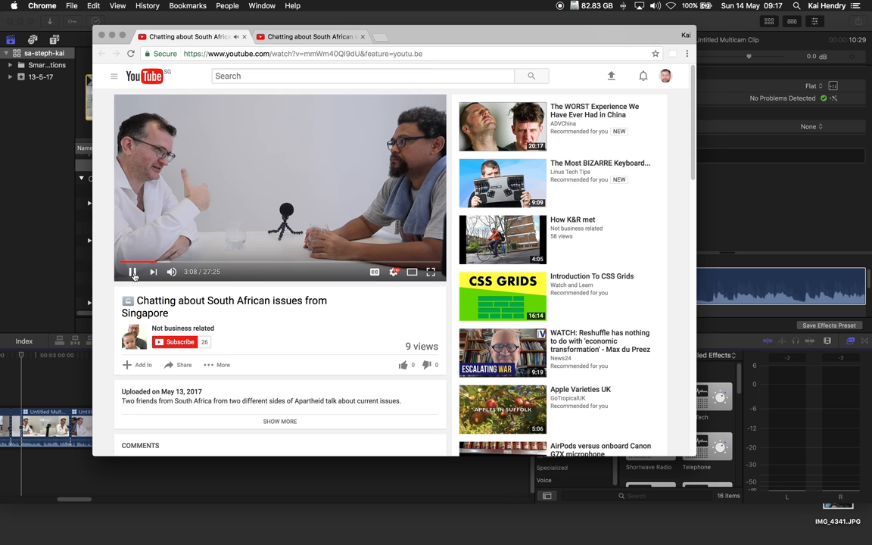
left_click(133, 273)
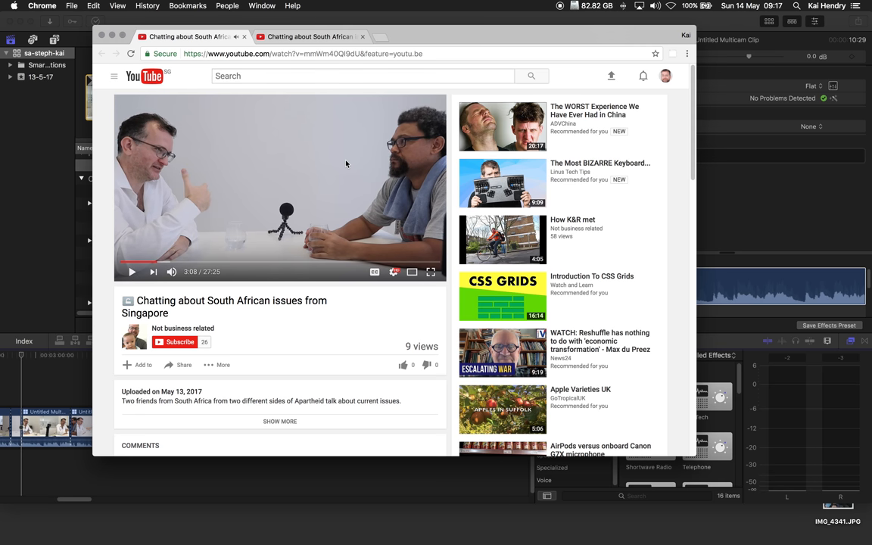
- Switch to the sound-corrected upload of the same video and play it
left_click(311, 37)
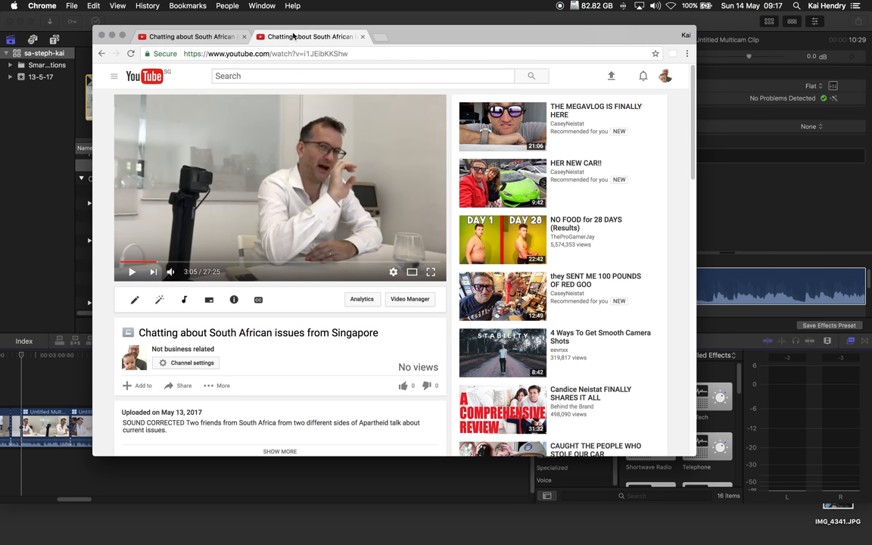
left_click(131, 272)
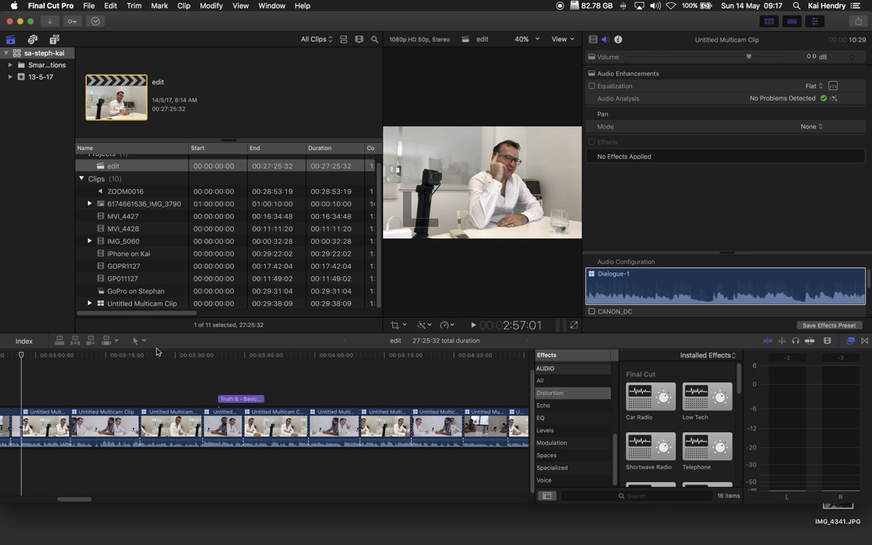
- Select the multicam clip, expand its Audio Analysis details, and switch off Noise Removal
left_click(70, 354)
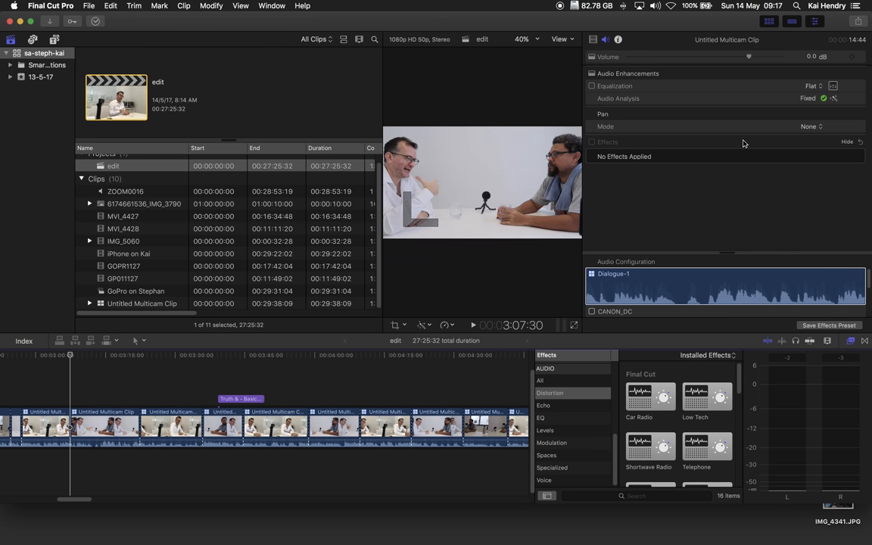
left_click(847, 98)
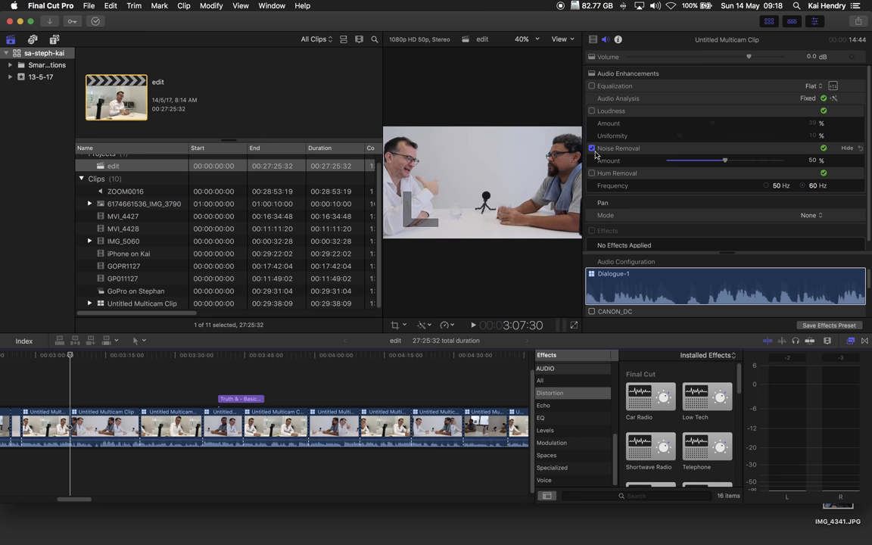
left_click(592, 148)
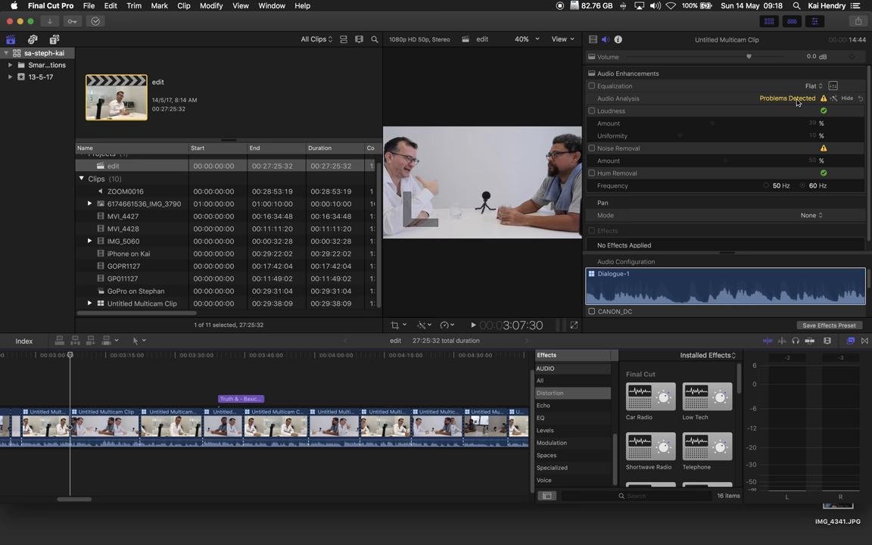
left_click(59, 438)
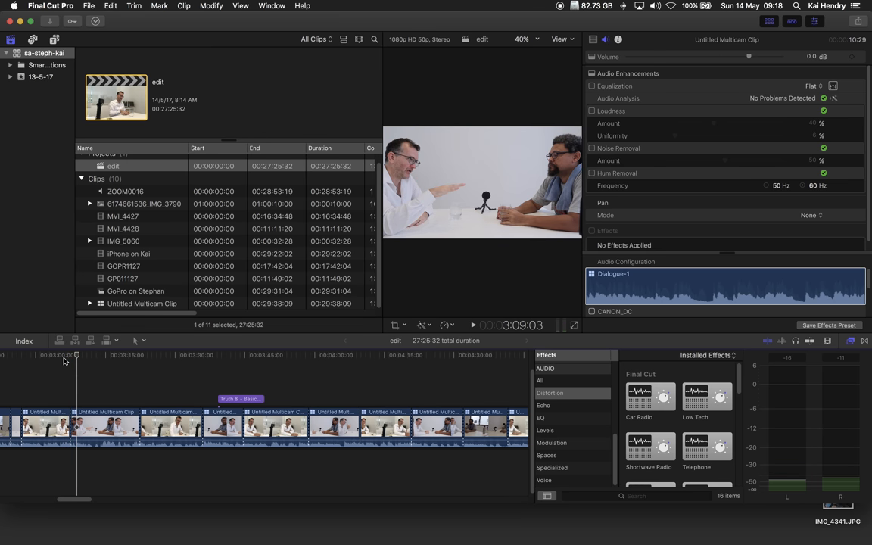
- Select the clip with Noise Removal at 50 percent and show its Enhancements options menu
left_click(592, 148)
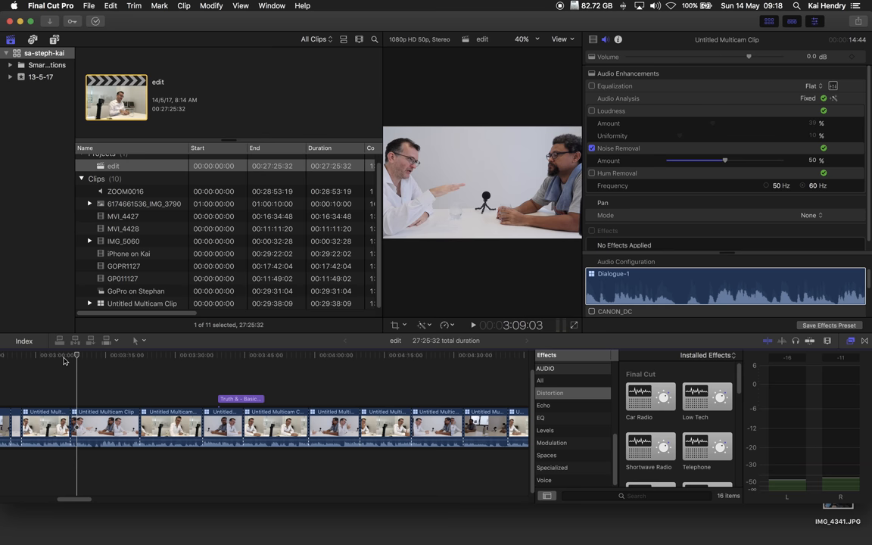
mouse_move(584, 151)
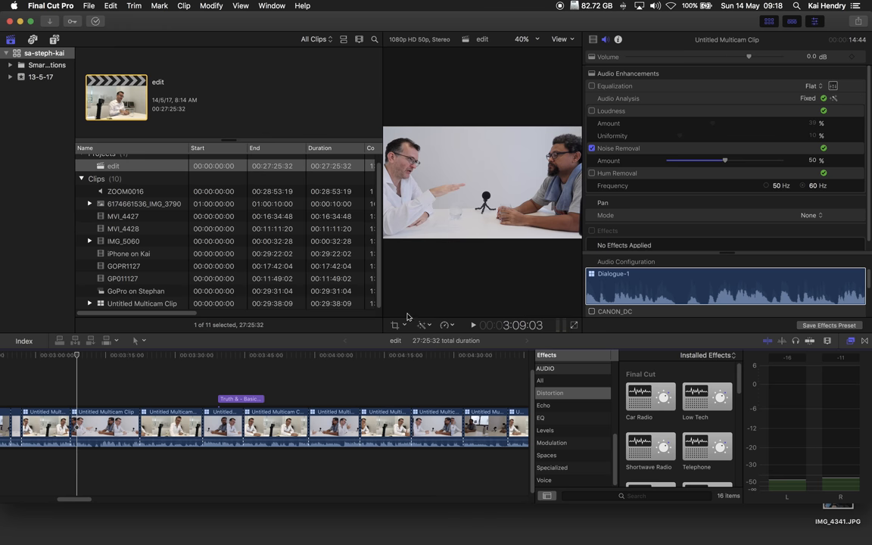
left_click(445, 324)
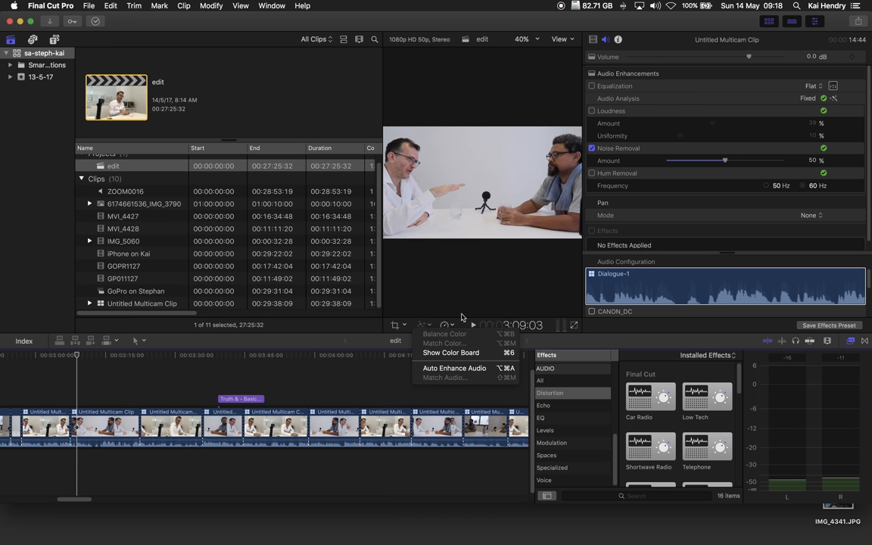